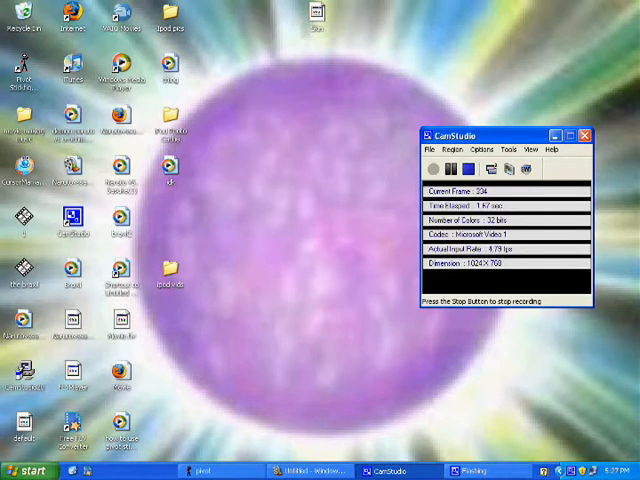
- Leave CamStudio recording and bring the Pivot window with its loaded animation forward
drag(504, 136, 242, 52)
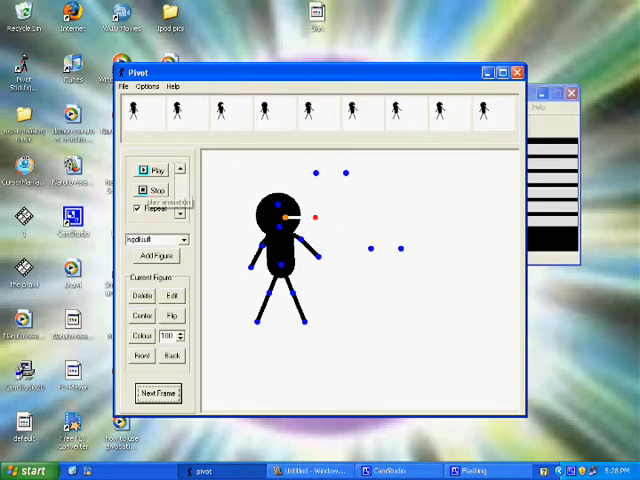
- Bring up Pivot's save dialog for the animation from the File menu
click(156, 168)
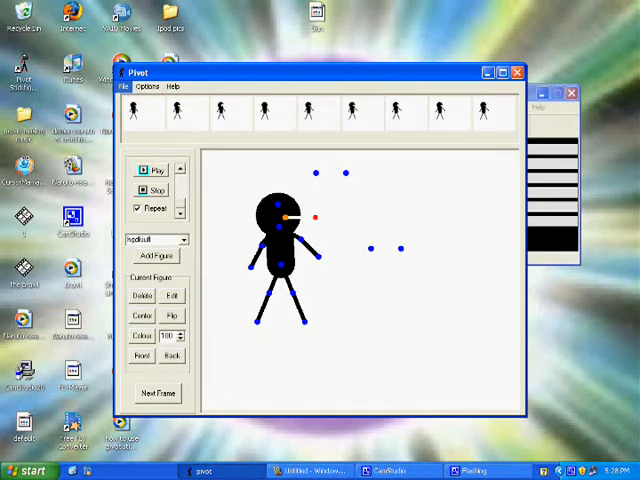
click(126, 86)
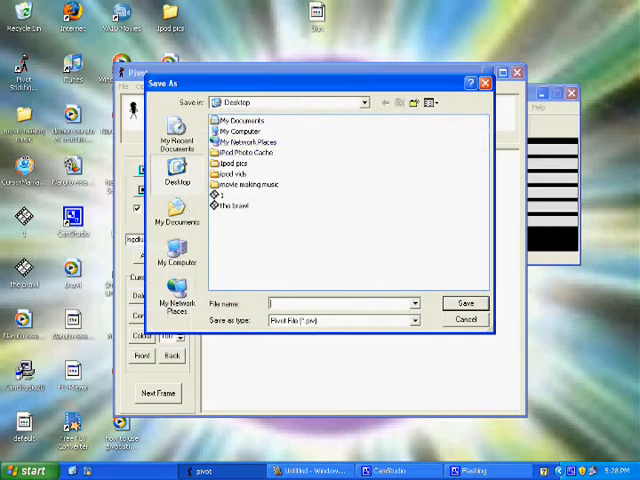
- Name the animation file and save it to the Desktop, then move on to Windows Movie Maker
text(e)
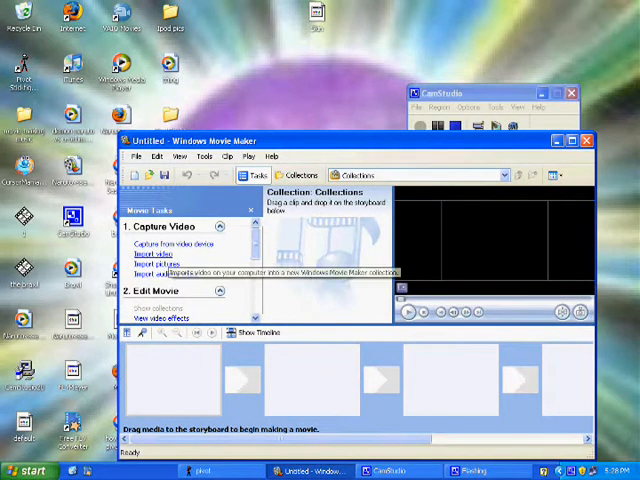
click(152, 252)
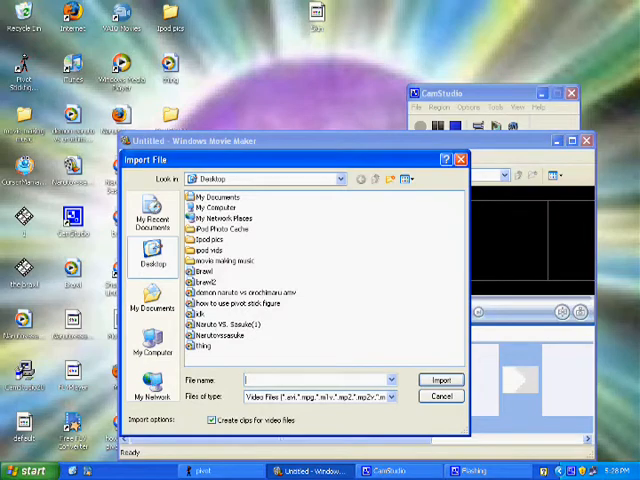
click(440, 396)
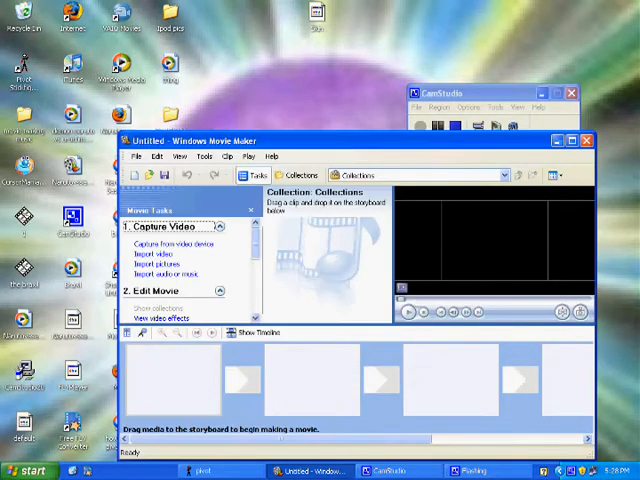